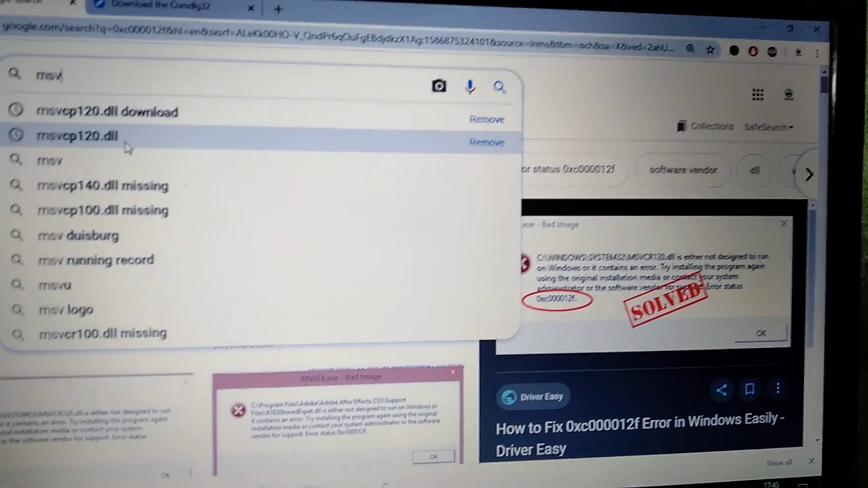
# - Search Google for 'msvcp120.dll download' and show the All results
pyautogui.click(74, 135)
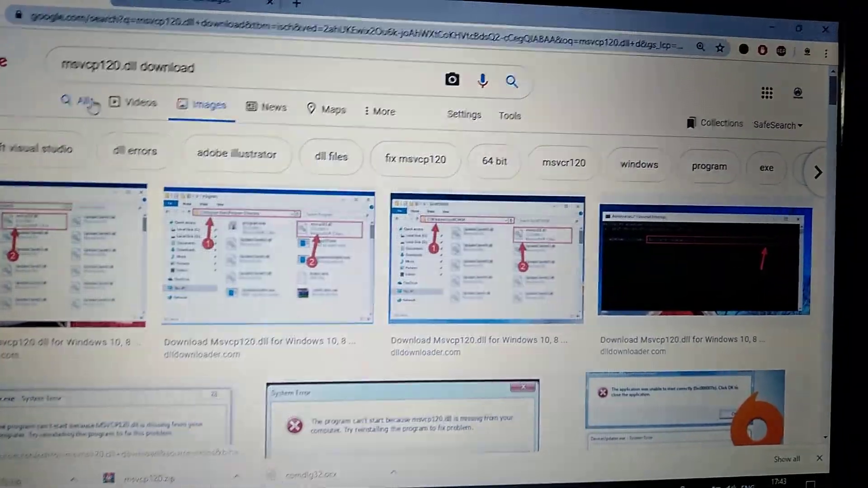
pyautogui.click(83, 104)
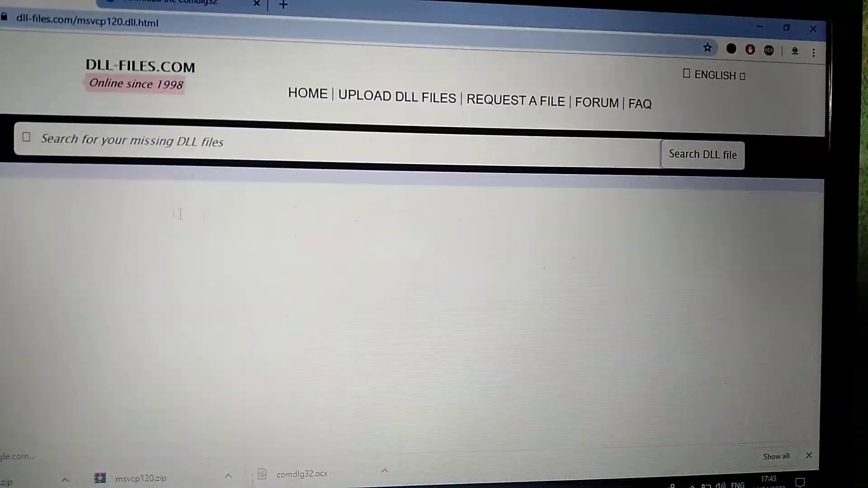
# - Start the zip download of the 32-bit msvcp120.dll version from dll-files.com
pyautogui.scroll(-3)
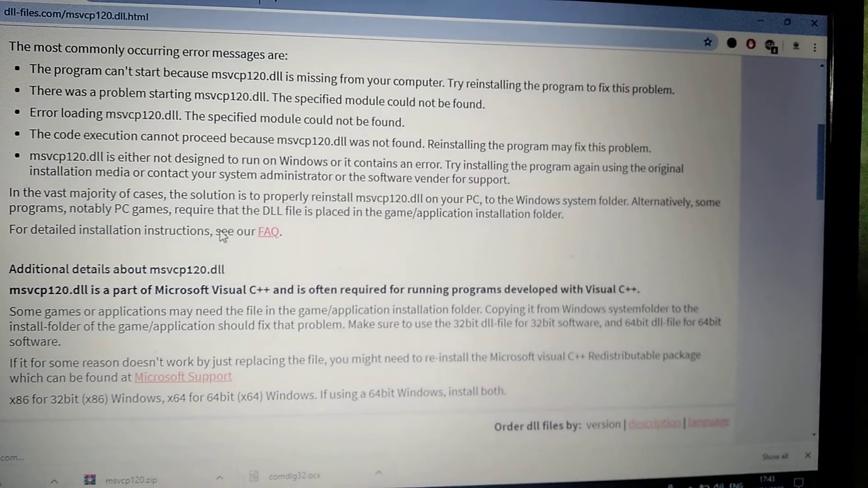
pyautogui.scroll(-3)
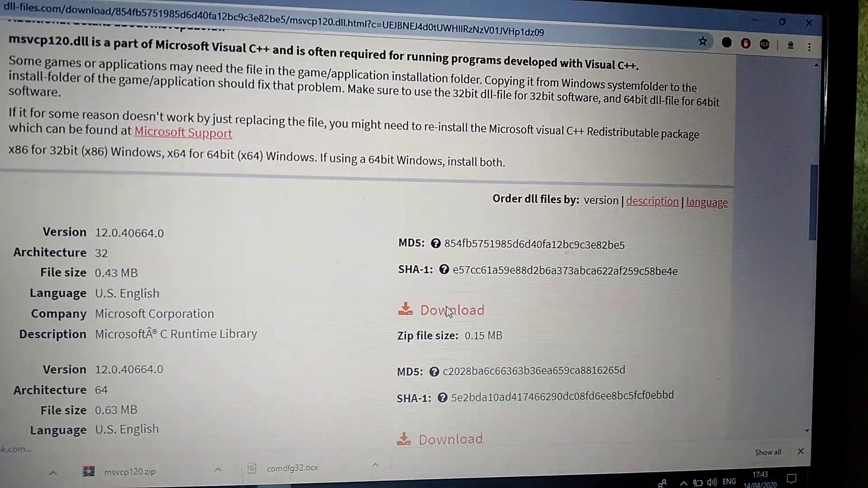
pyautogui.click(451, 311)
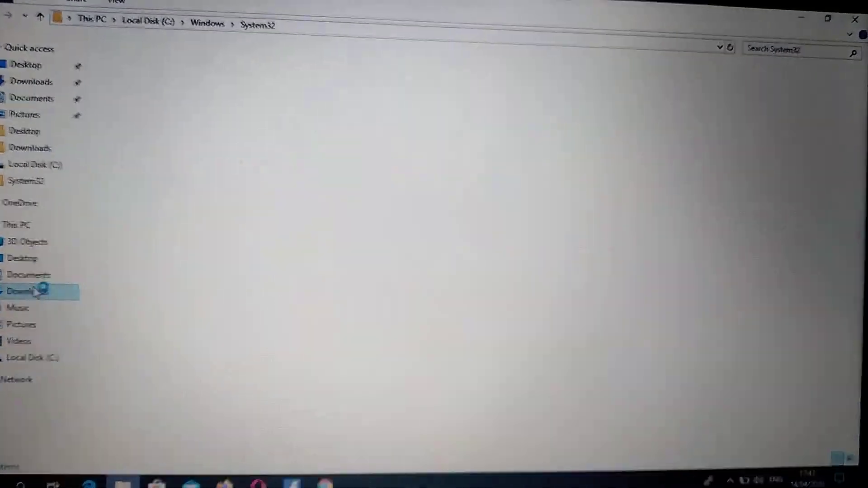
# - Show the Downloads folder scrolled to the msvcp120 zip archives
pyautogui.click(25, 302)
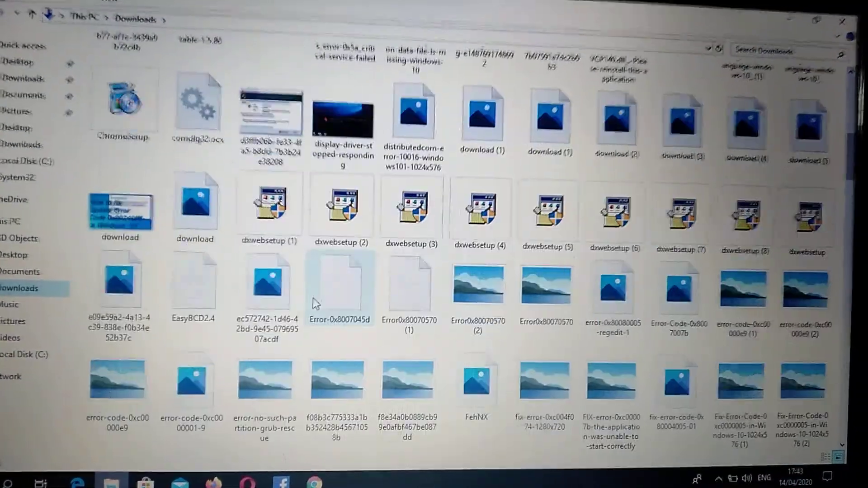
pyautogui.scroll(-3)
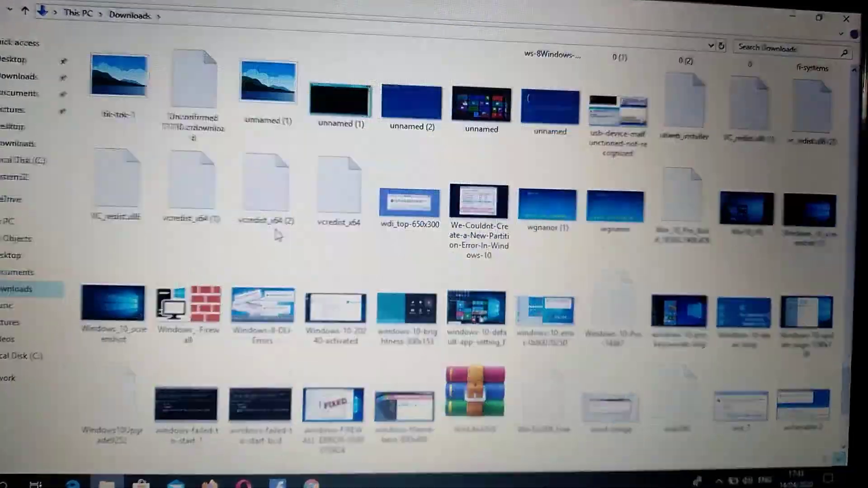
pyautogui.scroll(-3)
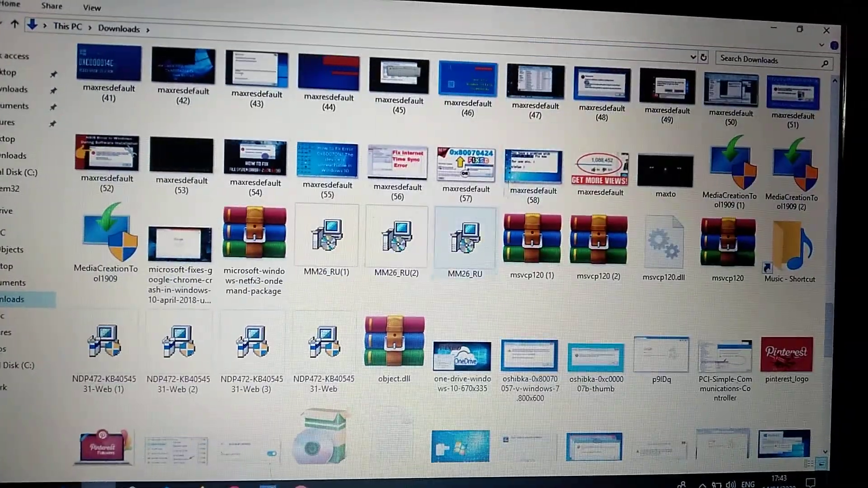
pyautogui.moveTo(526, 228)
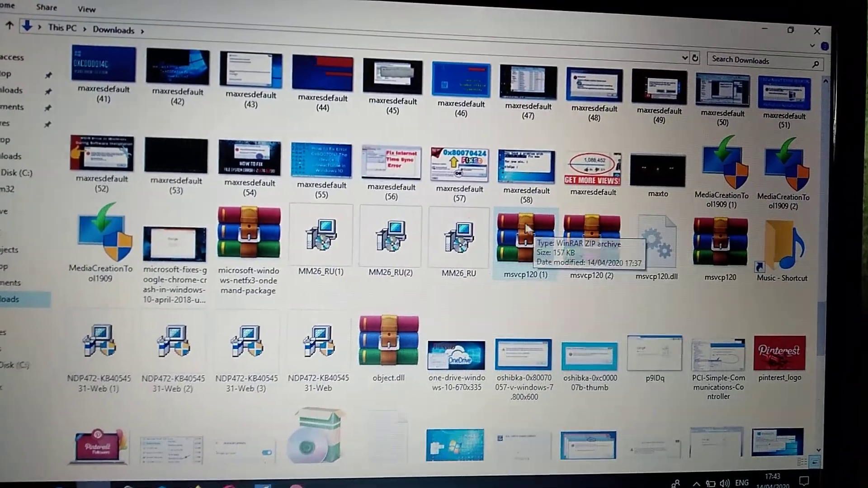
# - Try Extract files on msvcp120 (1).zip and cancel the extraction options
pyautogui.rightClick(526, 239)
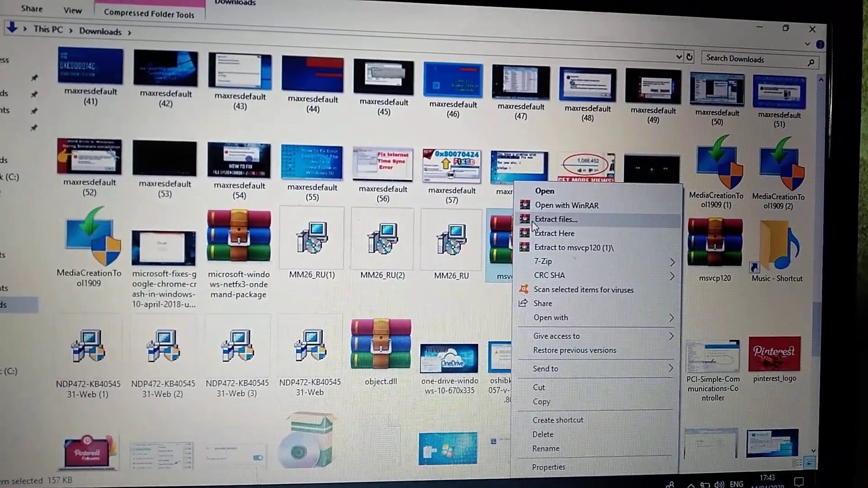
pyautogui.click(557, 218)
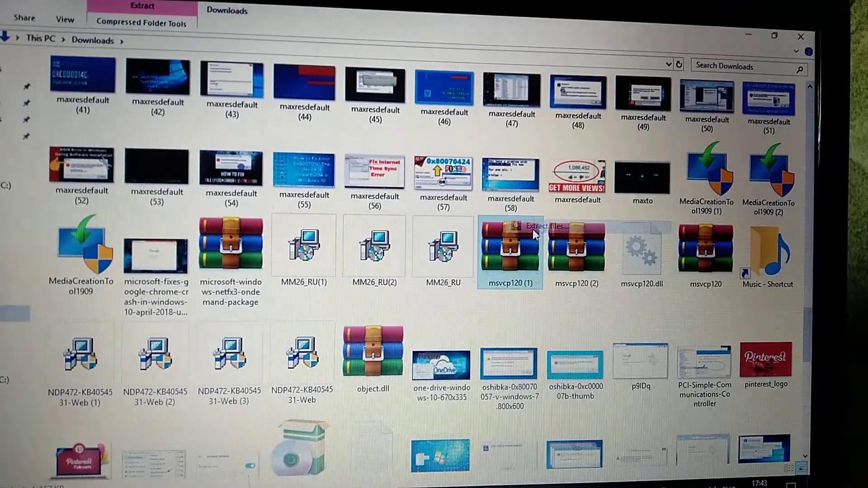
pyautogui.click(542, 235)
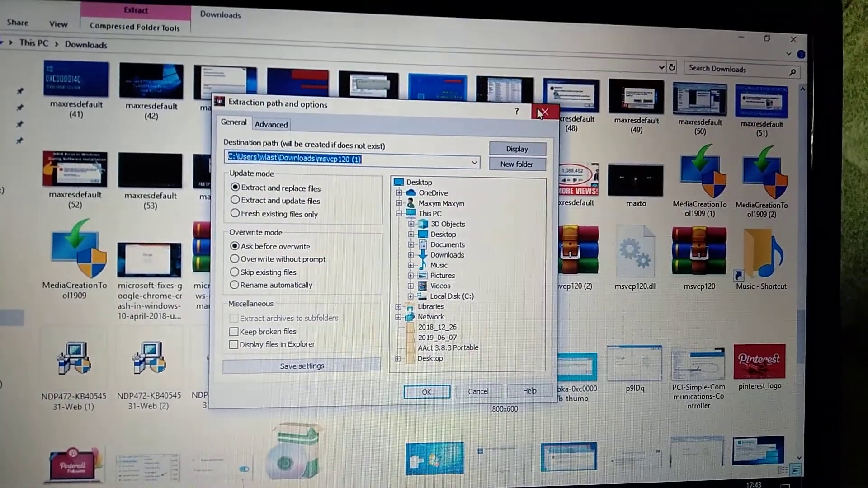
pyautogui.click(544, 112)
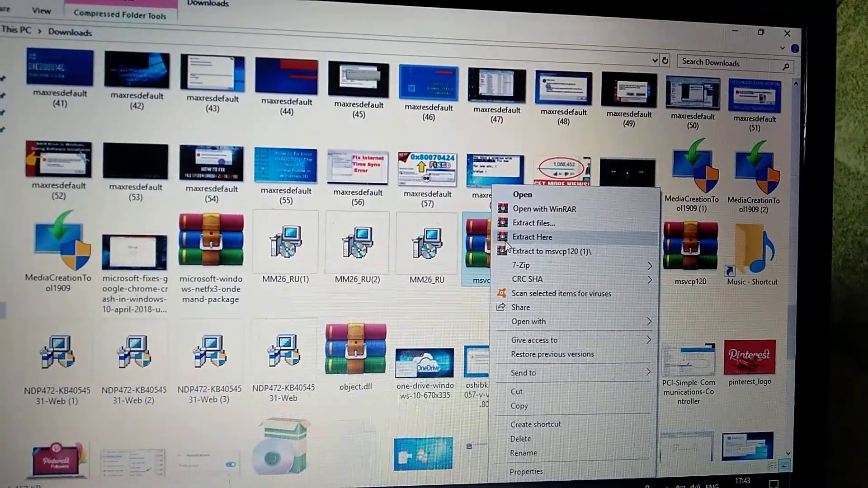
# - Extract msvcp120 (1).zip here, replacing the existing msvcp120.dll
pyautogui.click(532, 237)
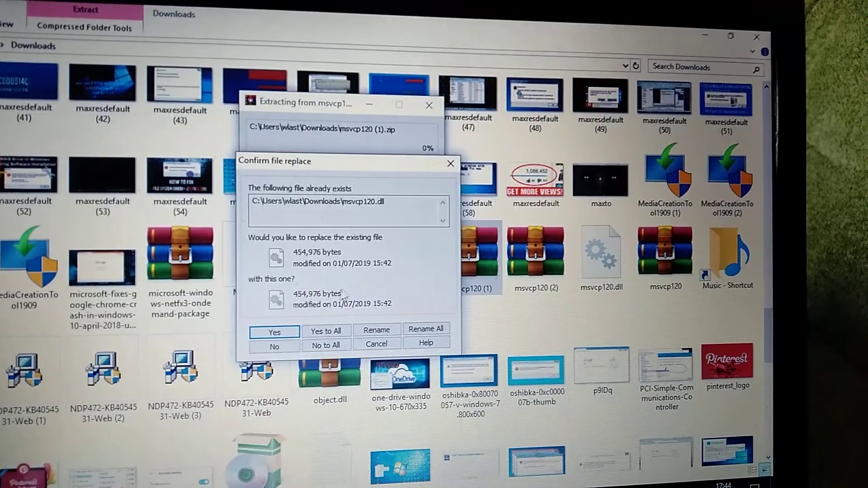
pyautogui.click(274, 331)
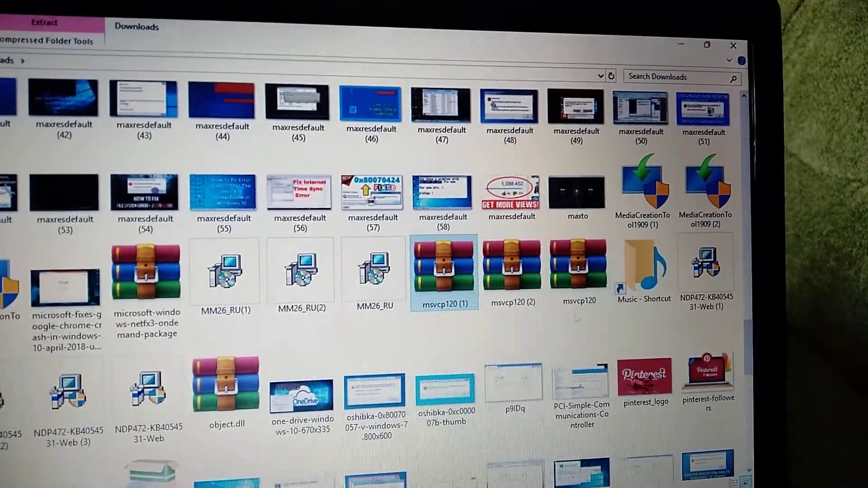
# - Navigate from Local Disk (C:) into Windows and then the System32 folder
pyautogui.scroll(-3)
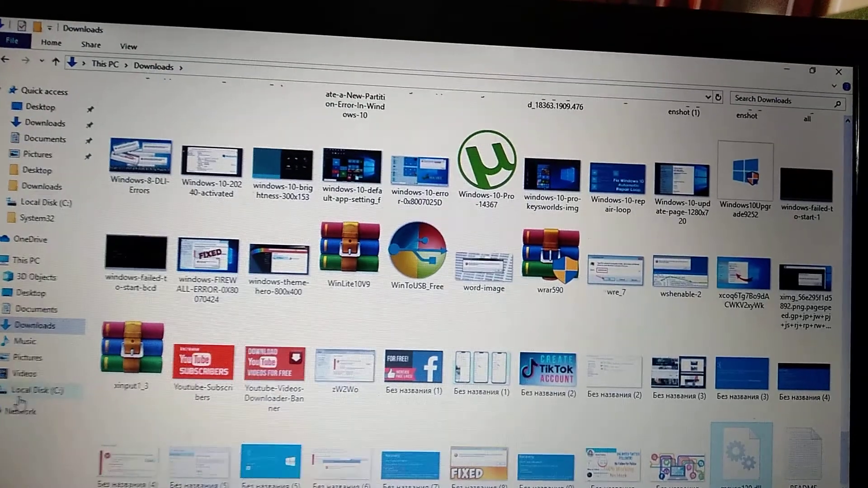
pyautogui.click(44, 202)
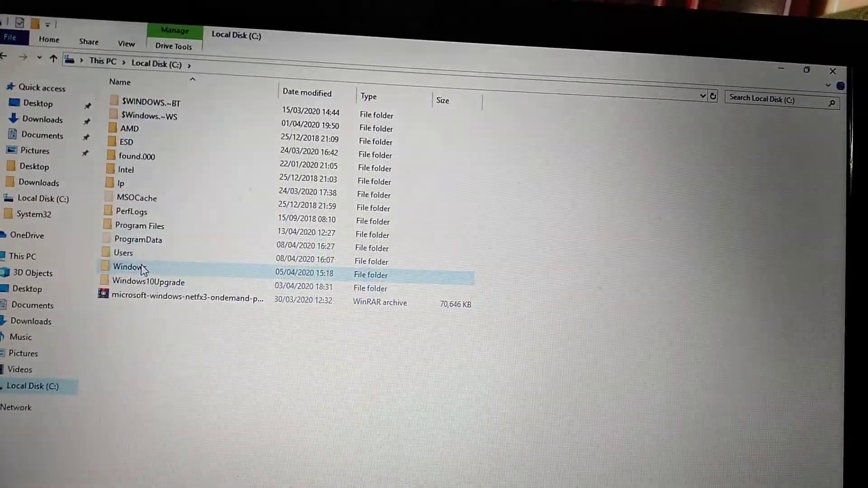
pyautogui.doubleClick(129, 267)
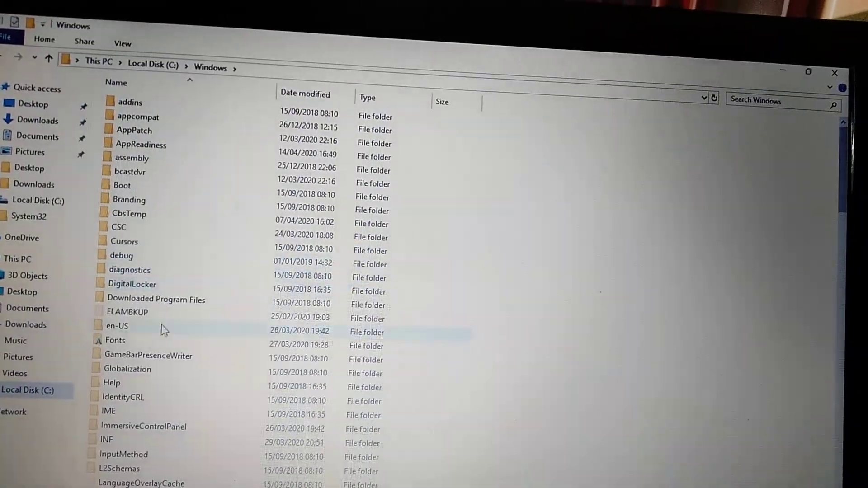
pyautogui.scroll(-3)
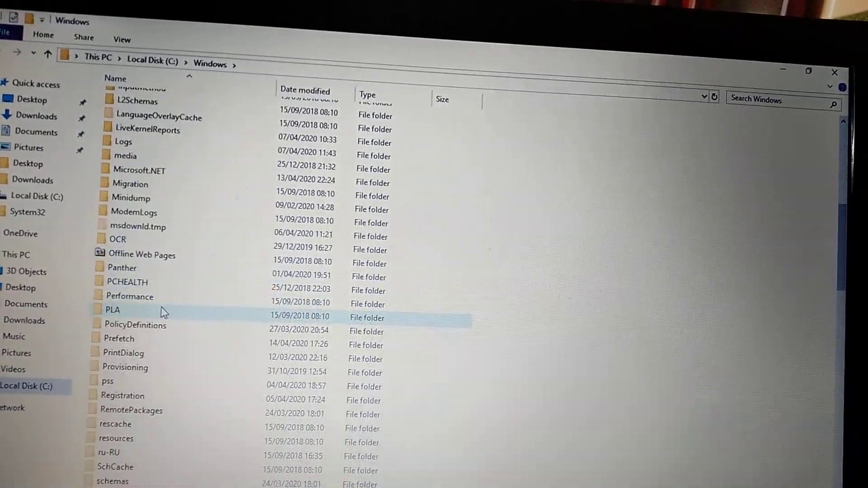
pyautogui.scroll(-3)
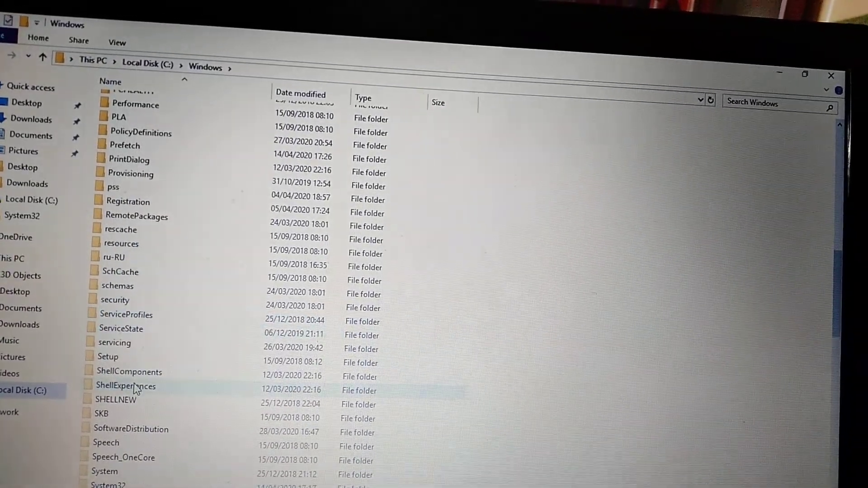
pyautogui.scroll(-3)
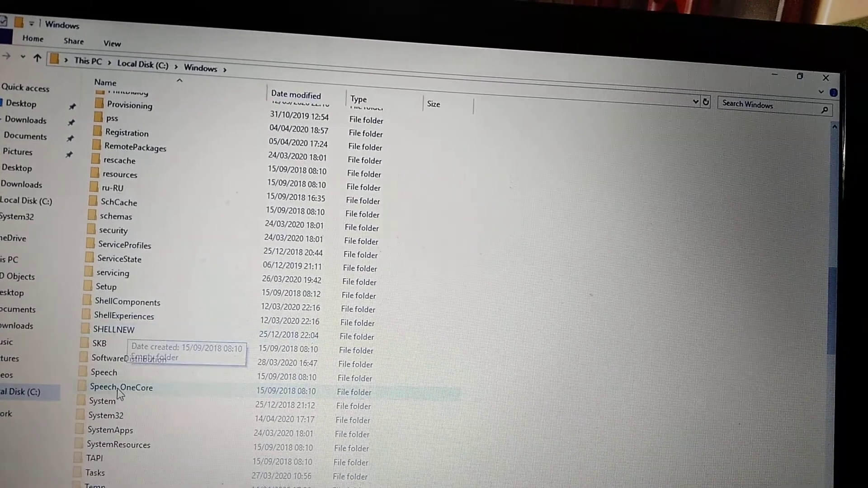
pyautogui.doubleClick(105, 430)
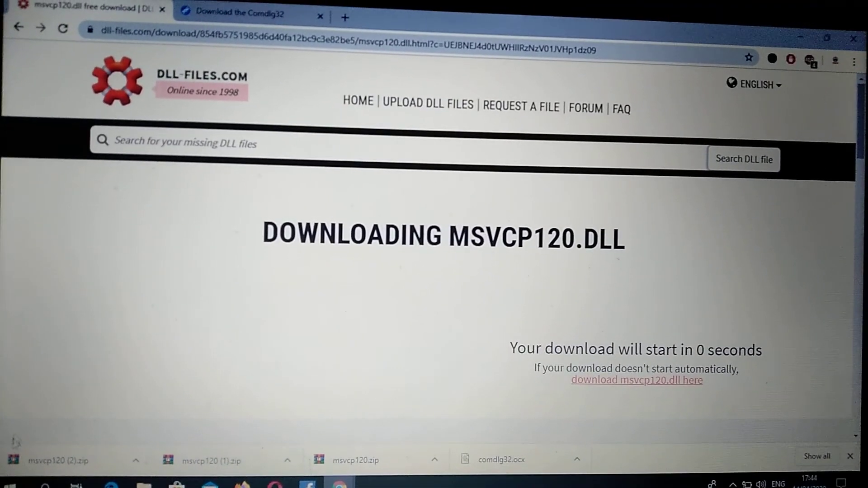
# - Find Command Prompt via a cmd Start search and run it as administrator
pyautogui.write('cmd')
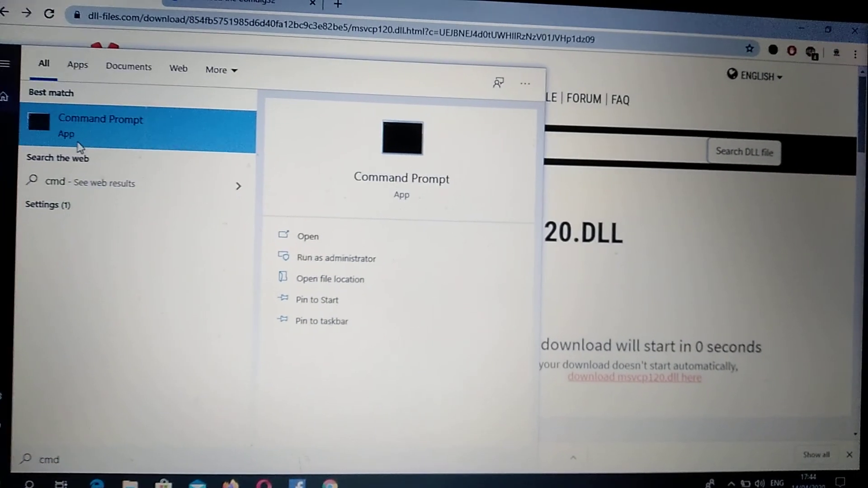
pyautogui.rightClick(101, 122)
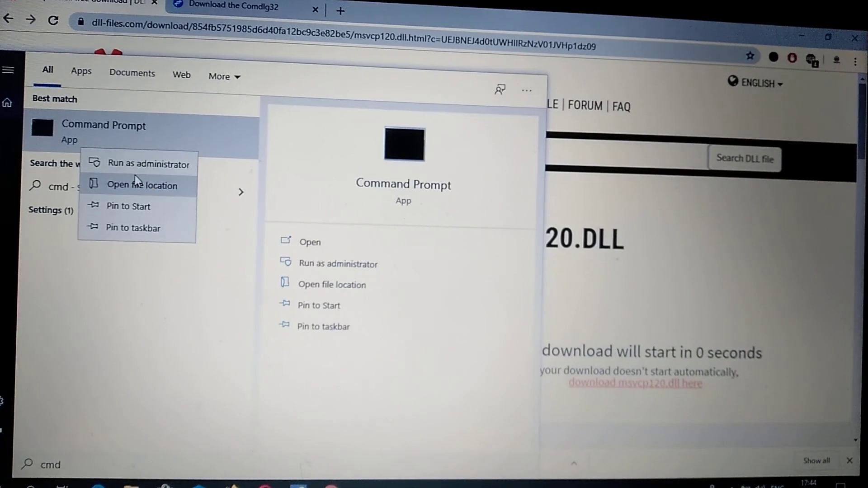
pyautogui.click(148, 164)
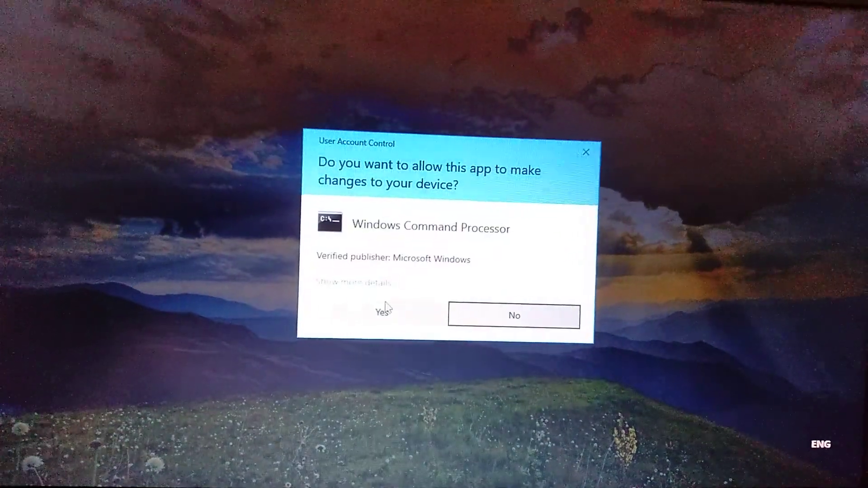
# - Approve the UAC prompt and enter sfc /scannow in the administrator Command Prompt
pyautogui.click(384, 313)
pyautogui.write('sfc /')
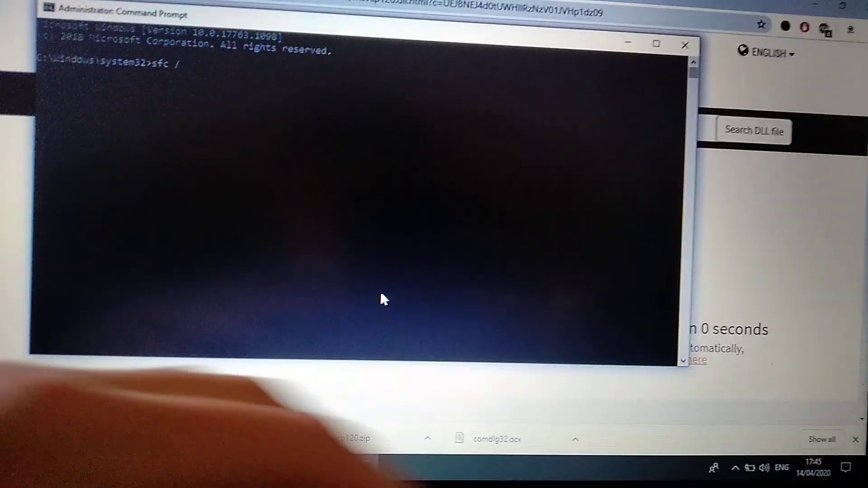
pyautogui.write('sca')
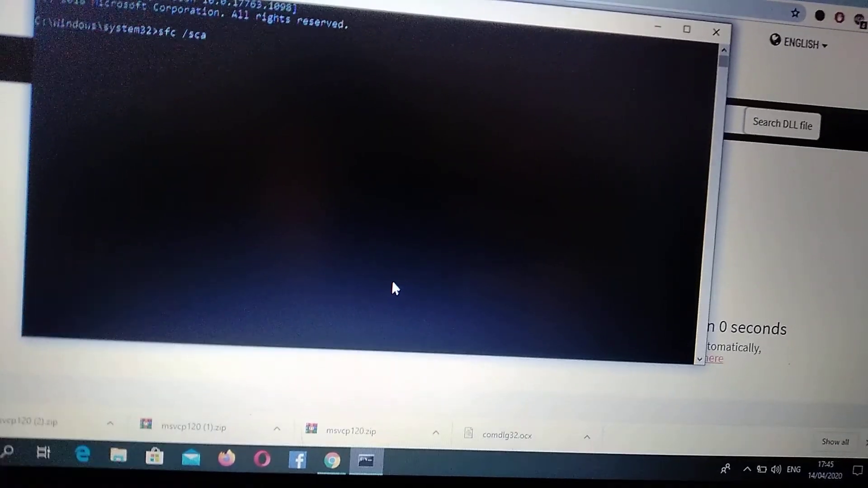